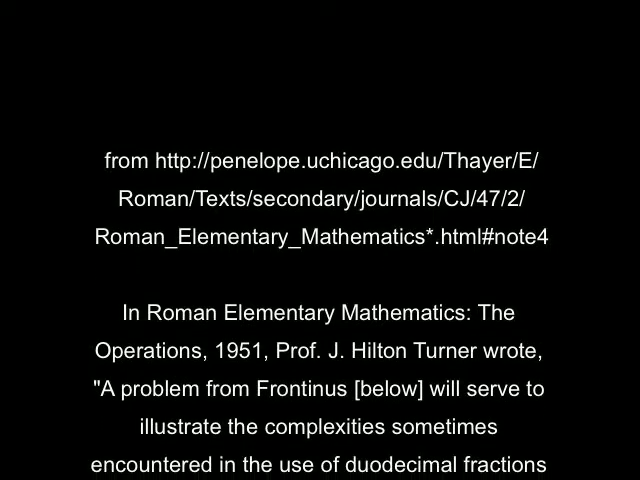
{"action": "scroll", "scroll_direction": "down", "scroll_amount": 3}
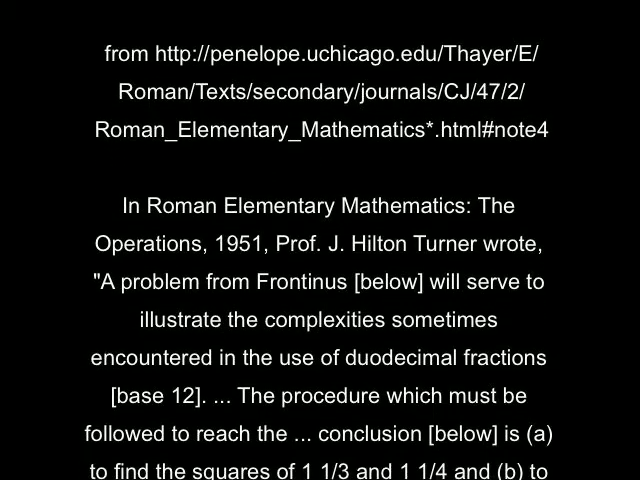
{"action": "scroll", "scroll_direction": "down", "scroll_amount": 3}
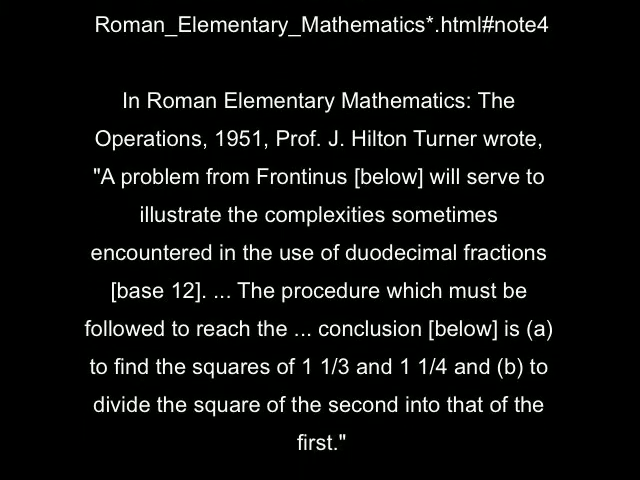
{"action": "scroll", "scroll_direction": "down", "scroll_amount": 3}
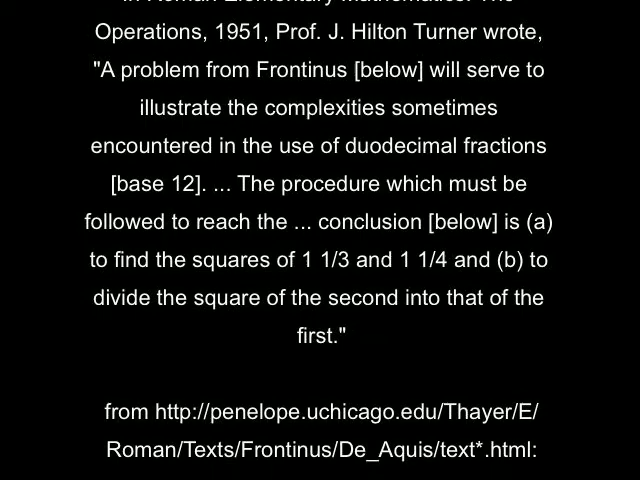
{"action": "scroll", "scroll_direction": "down", "scroll_amount": 3}
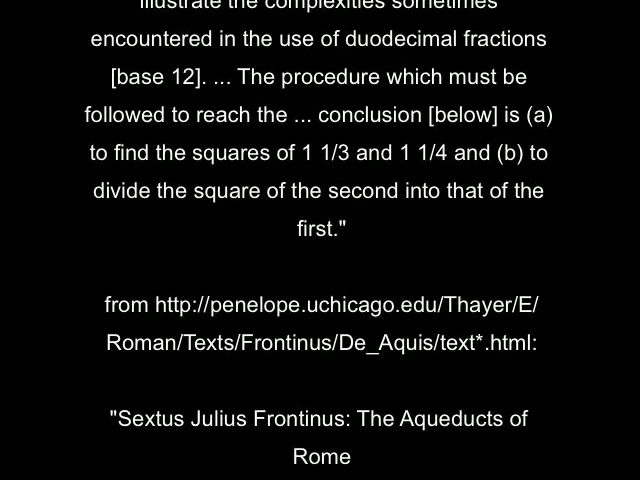
{"action": "scroll", "scroll_direction": "down", "scroll_amount": 3}
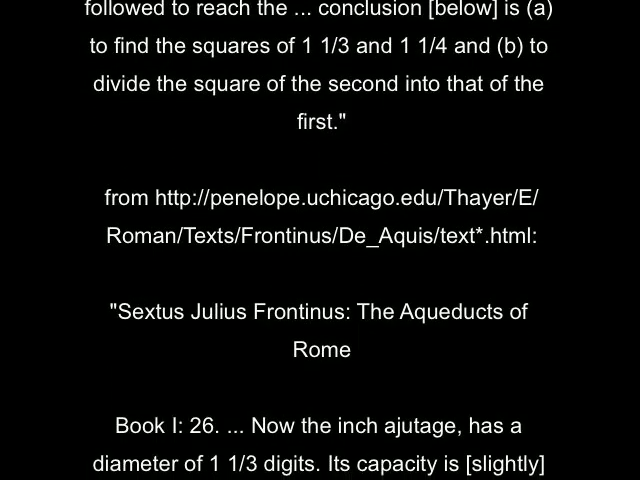
{"action": "scroll", "scroll_direction": "down", "scroll_amount": 3}
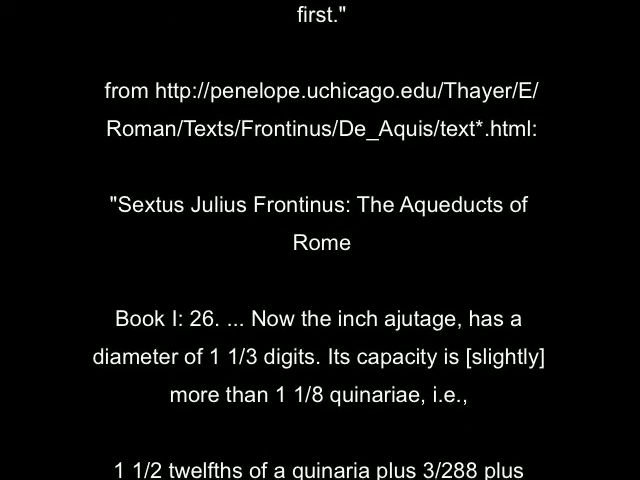
{"action": "scroll", "scroll_direction": "down", "scroll_amount": 3}
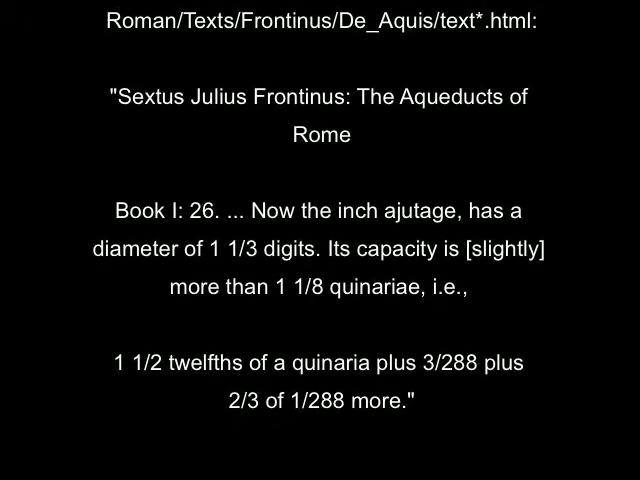
{"action": "scroll", "scroll_direction": "down", "scroll_amount": 3}
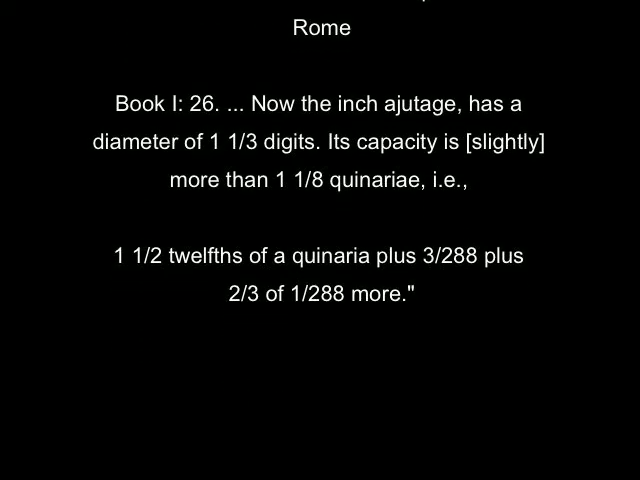